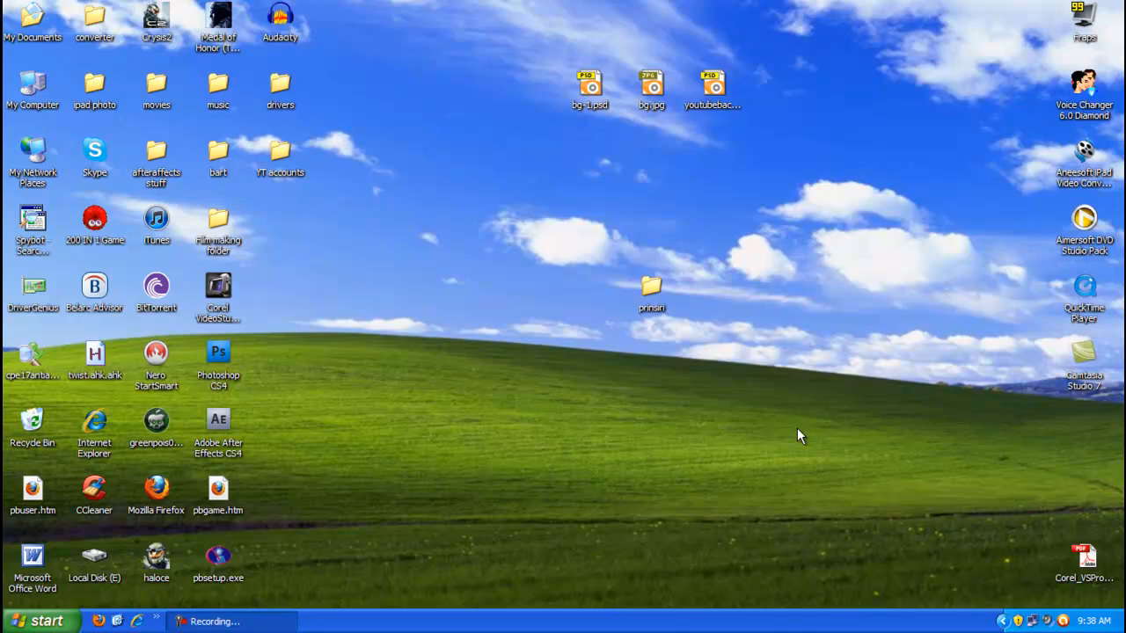
mouse_move(534, 358)
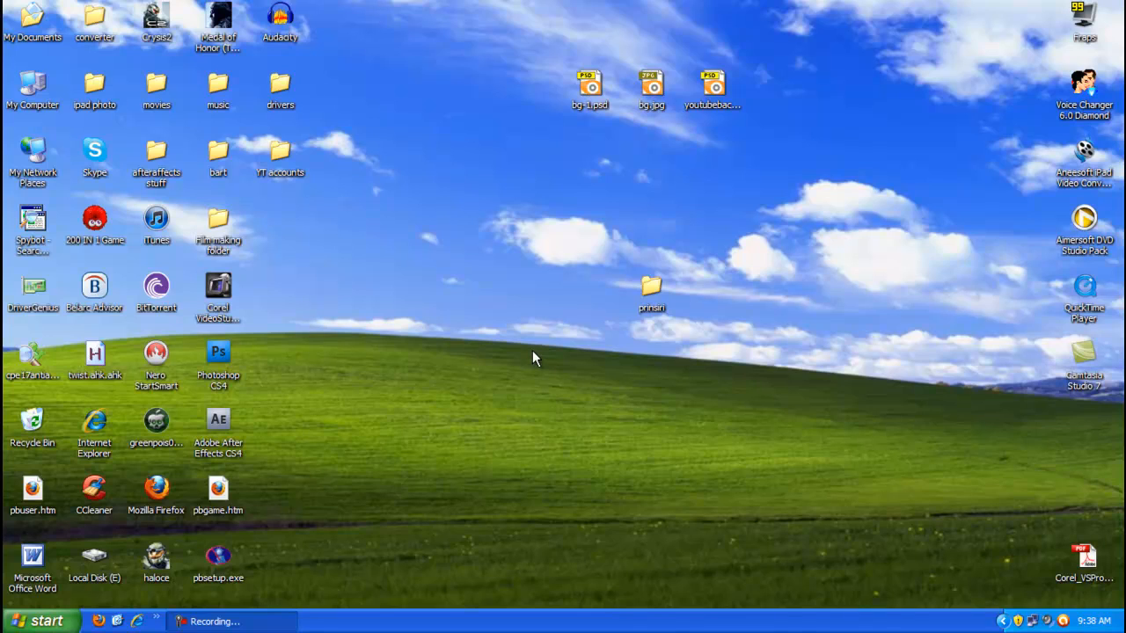
mouse_move(280, 595)
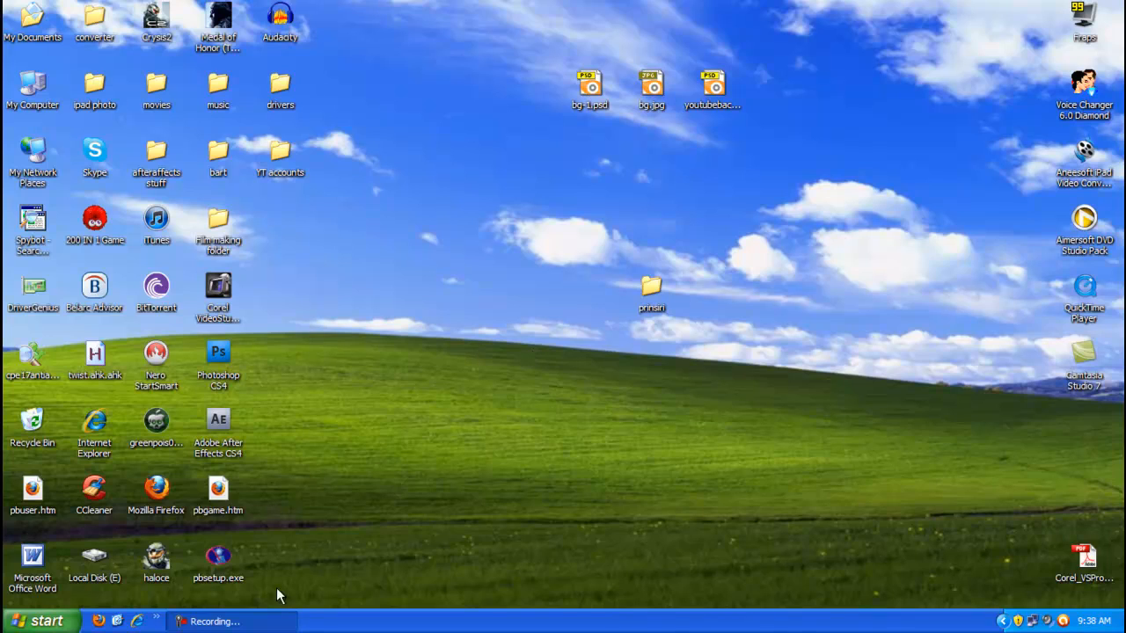
mouse_move(586, 514)
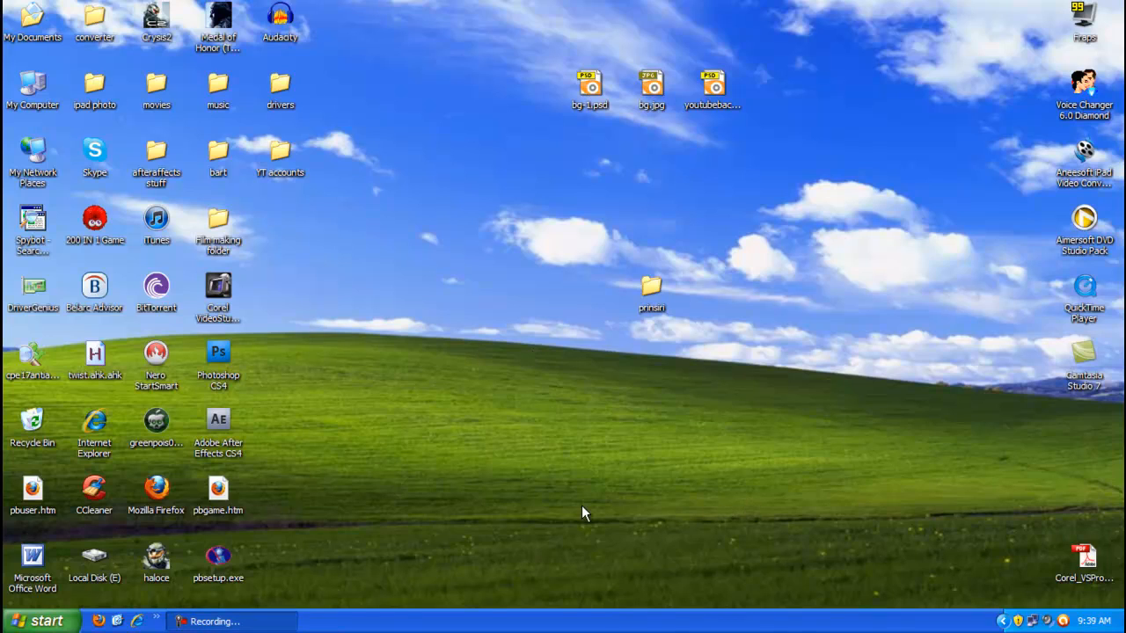
mouse_move(872, 463)
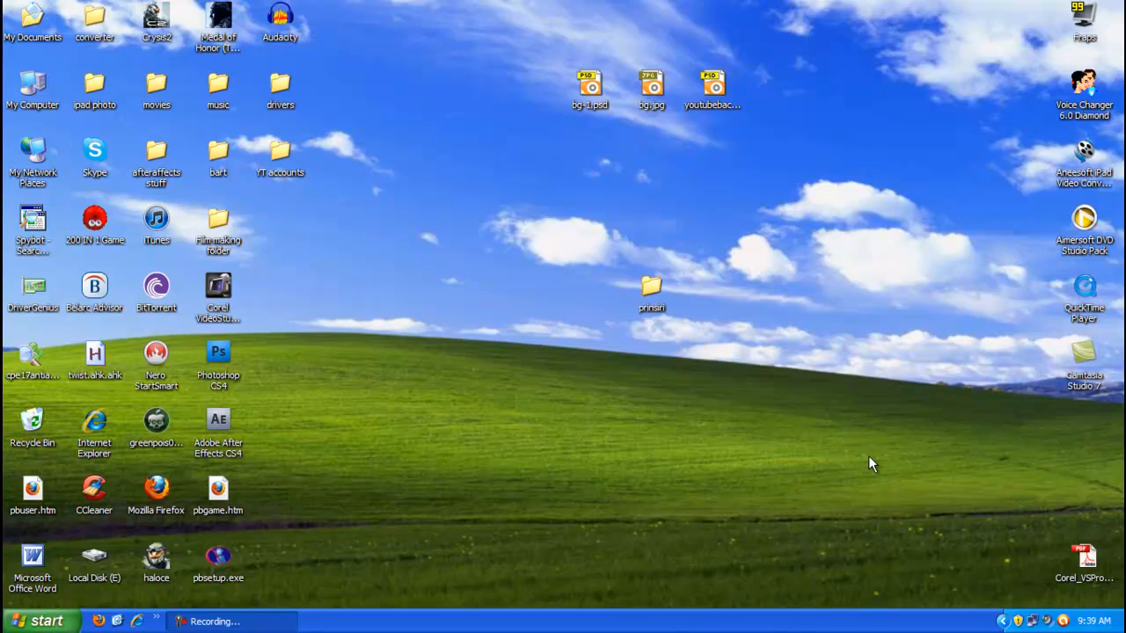
mouse_move(855, 472)
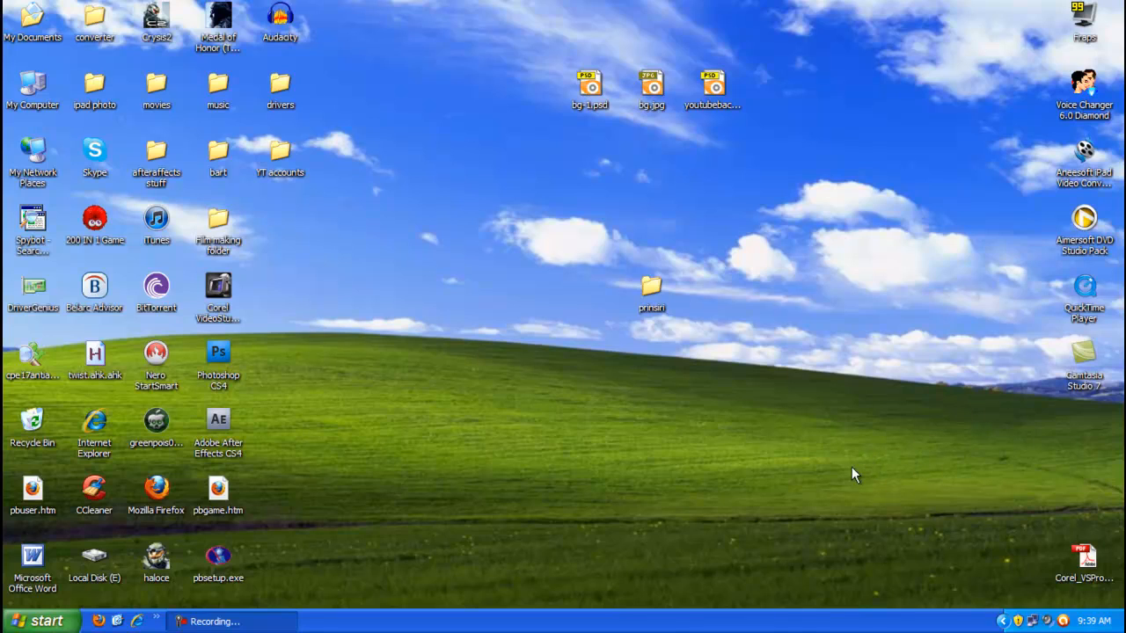
mouse_move(818, 464)
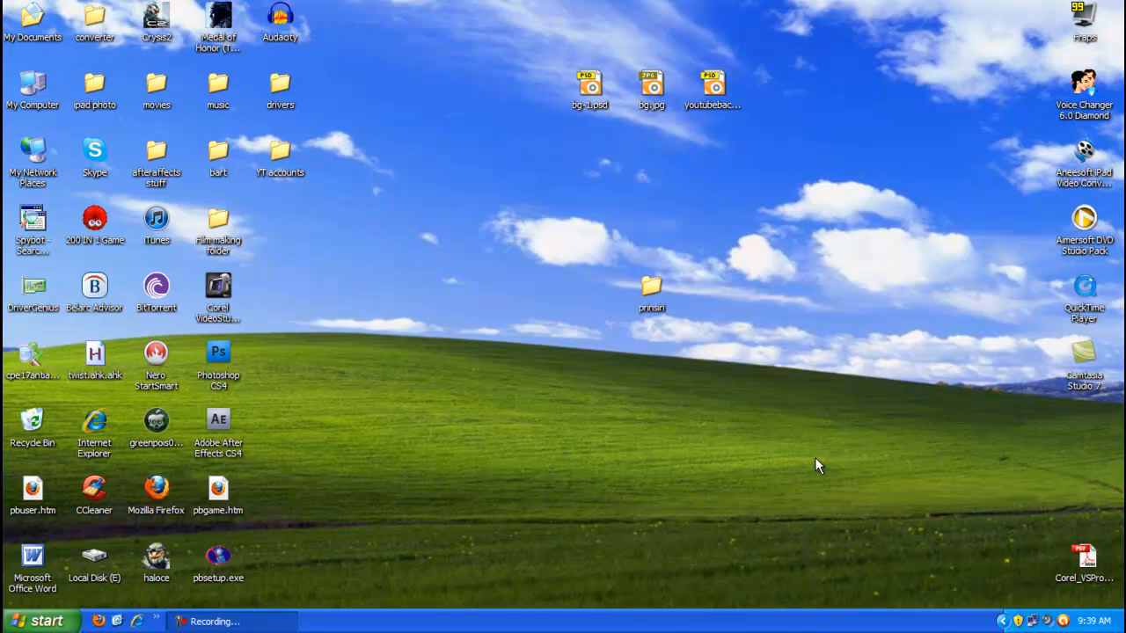
mouse_move(810, 500)
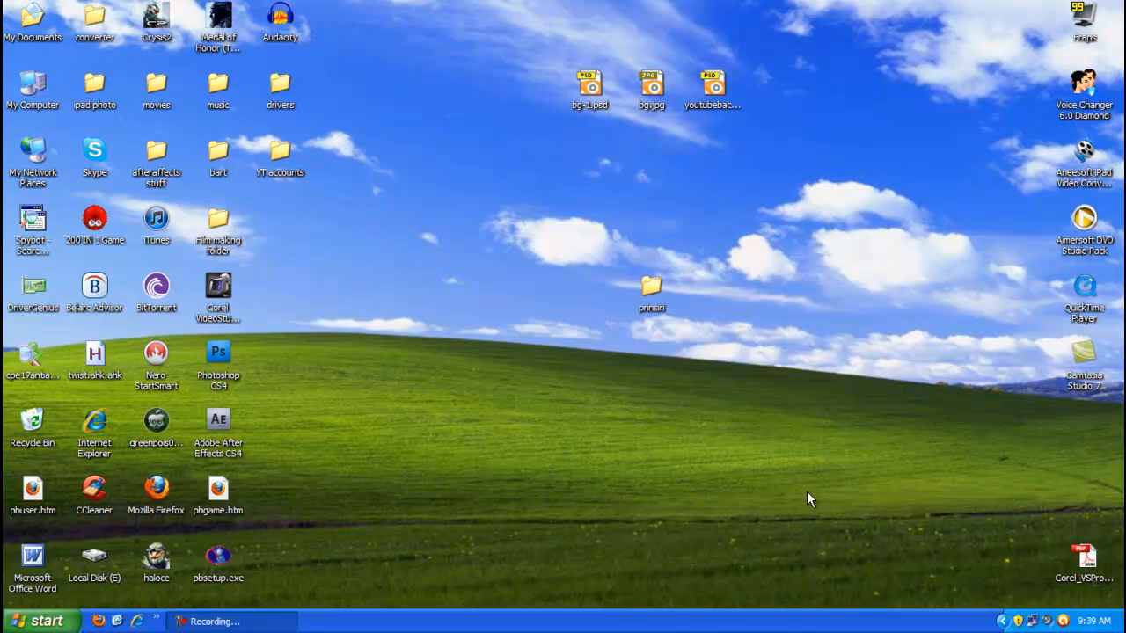
mouse_move(846, 466)
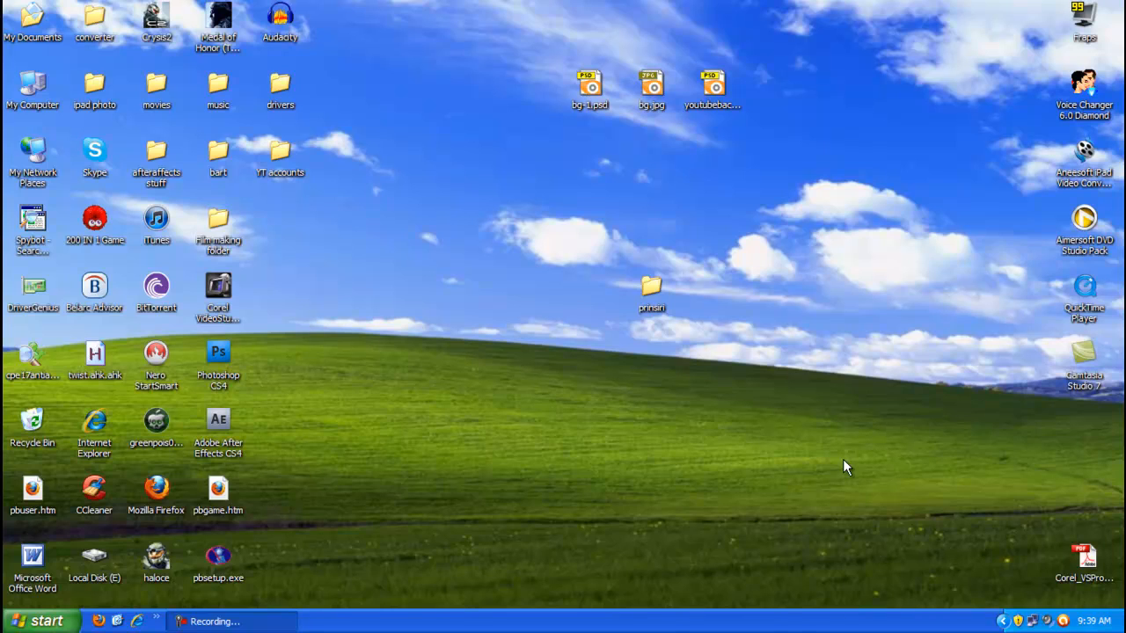
mouse_move(1047, 387)
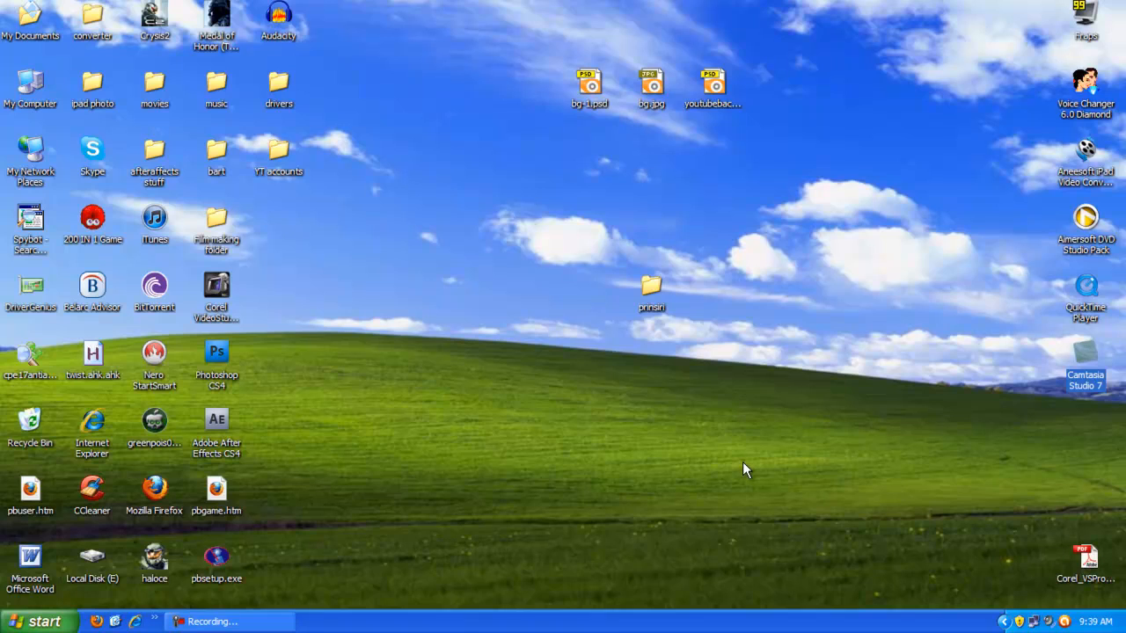
Launch Camtasia Studio 7 from its desktop shortcut
double_click(1085, 376)
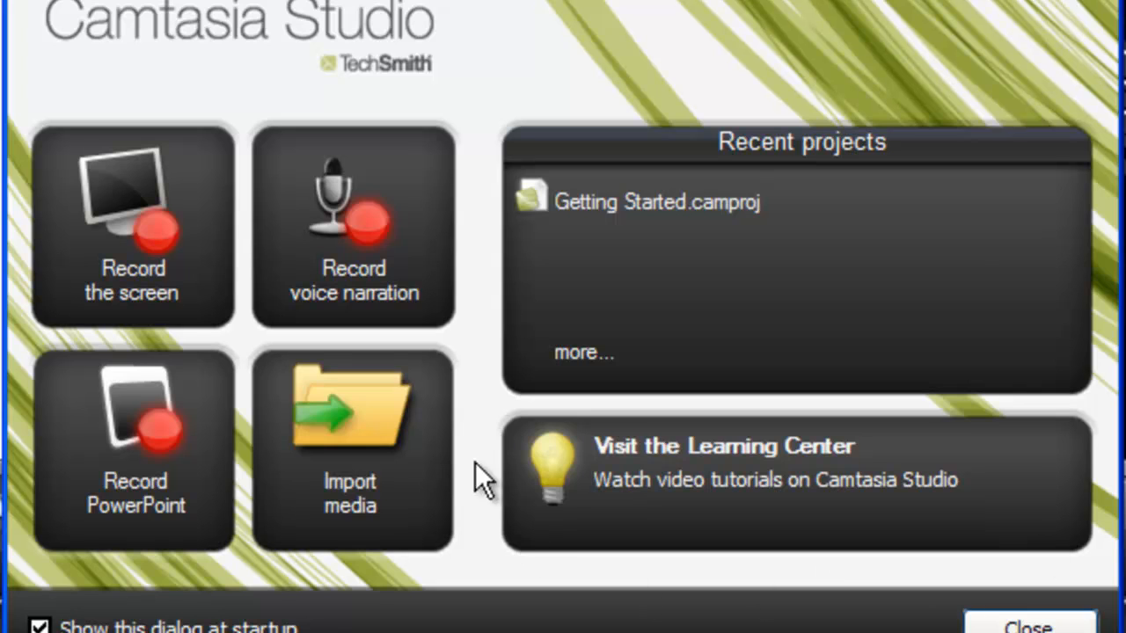
mouse_move(378, 282)
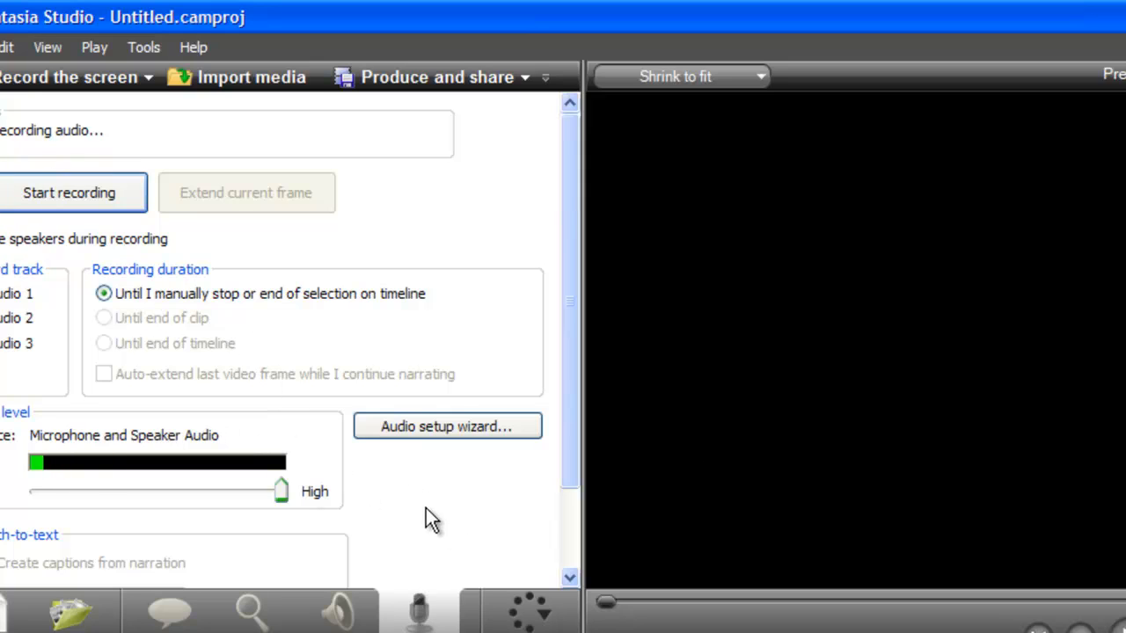
Open the Audio Setup Wizard from the Voice Narration panel
left_click(193, 47)
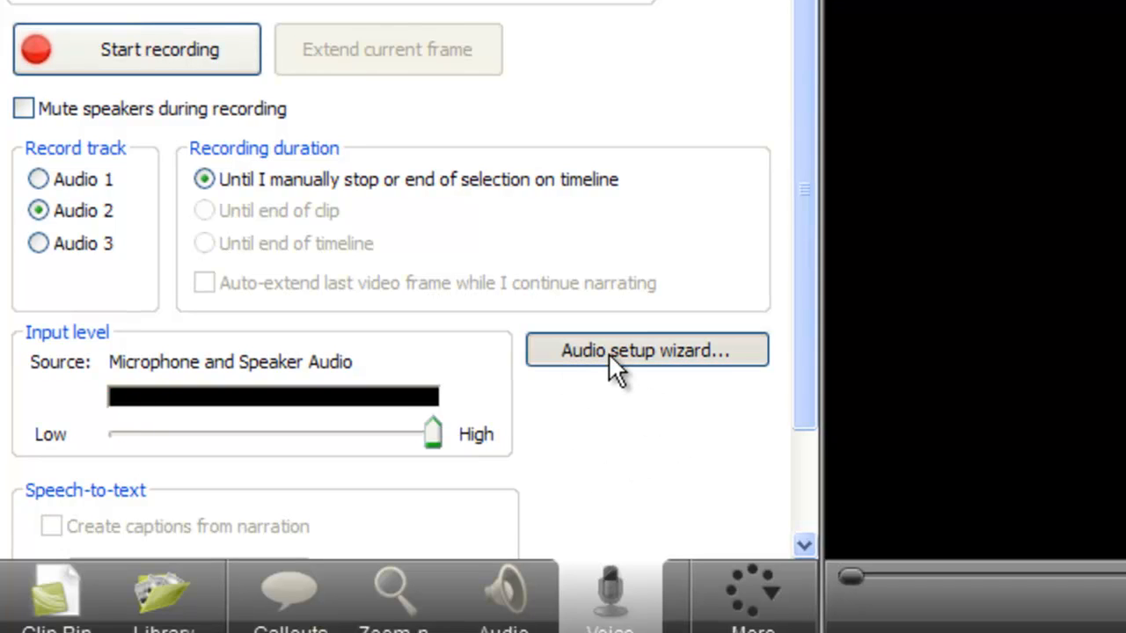
left_click(646, 350)
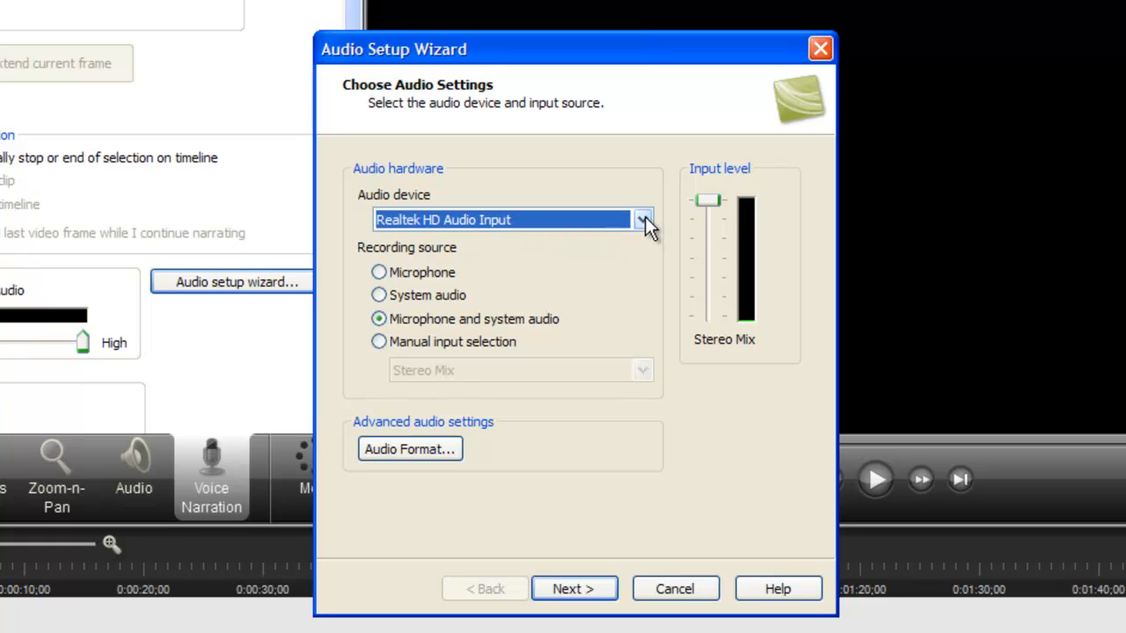
Select Realtek HD Audio Input with microphone and system audio, then cancel the wizard
left_click(643, 220)
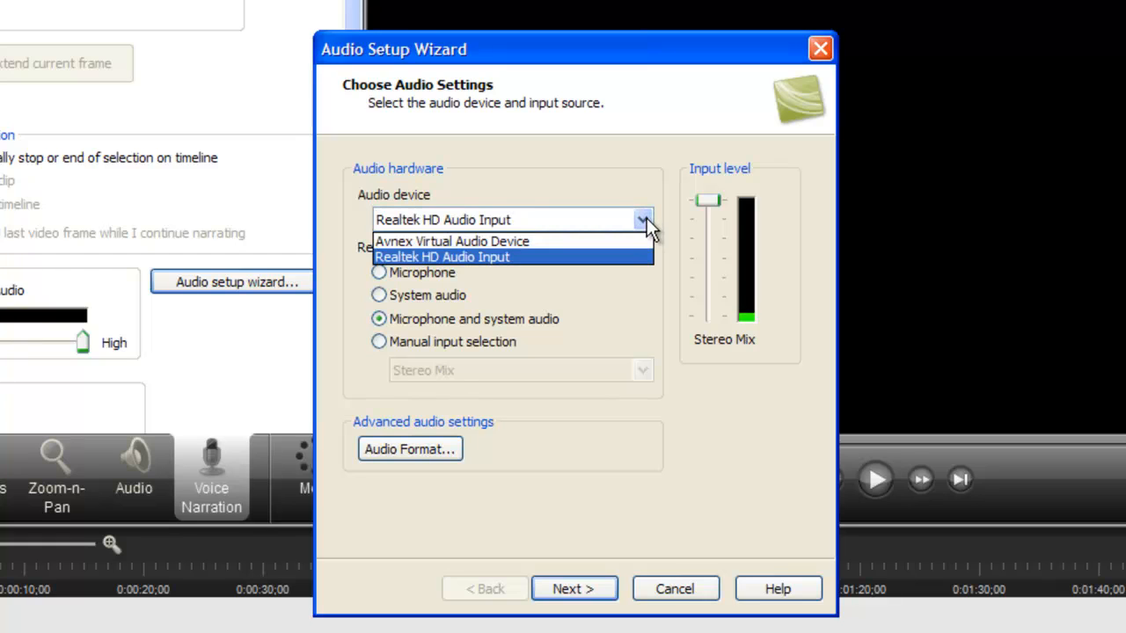
left_click(441, 256)
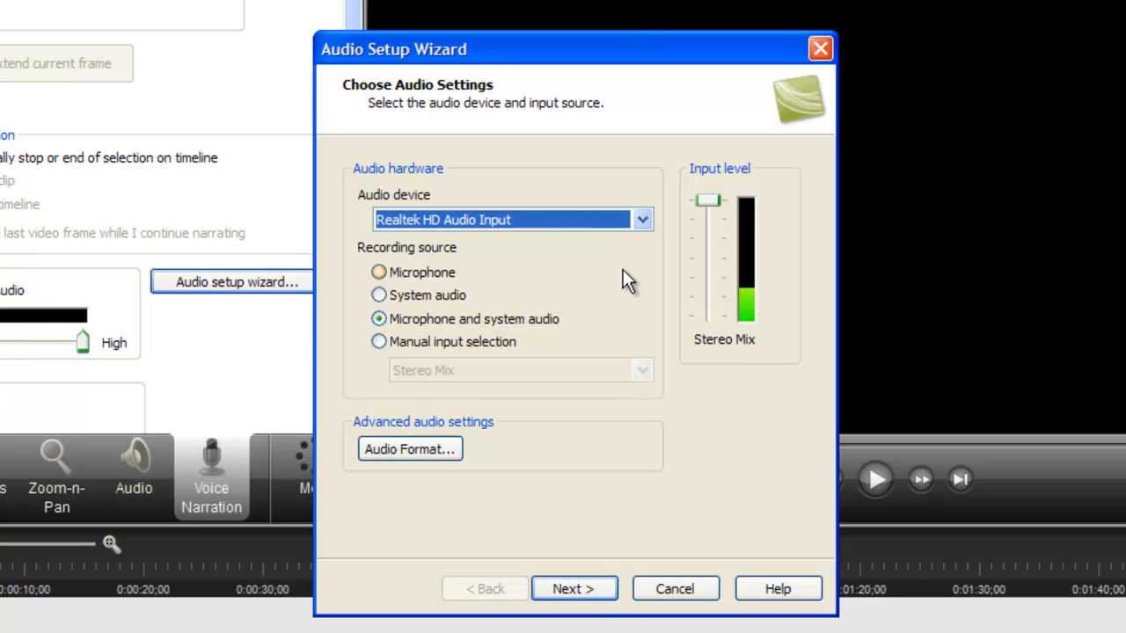
mouse_move(633, 283)
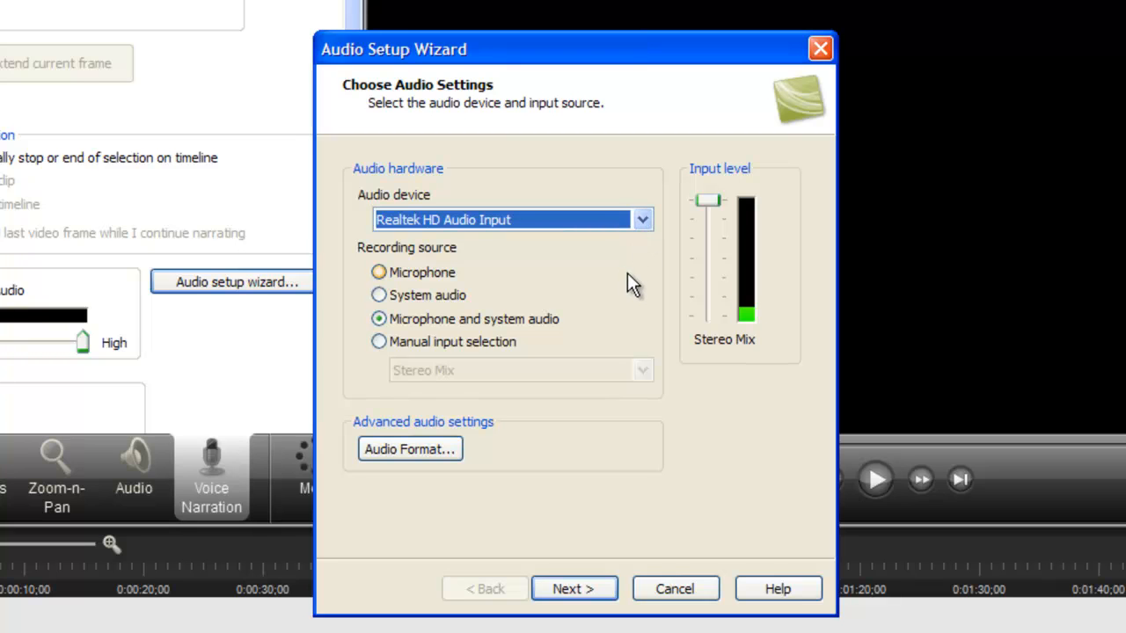
mouse_move(433, 336)
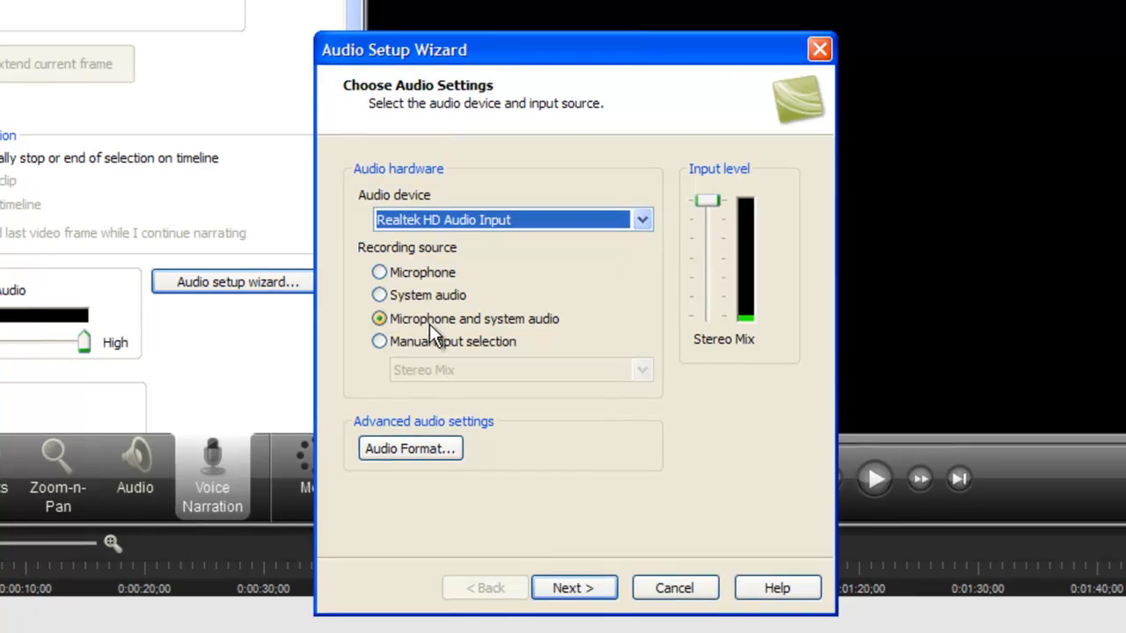
left_click(574, 587)
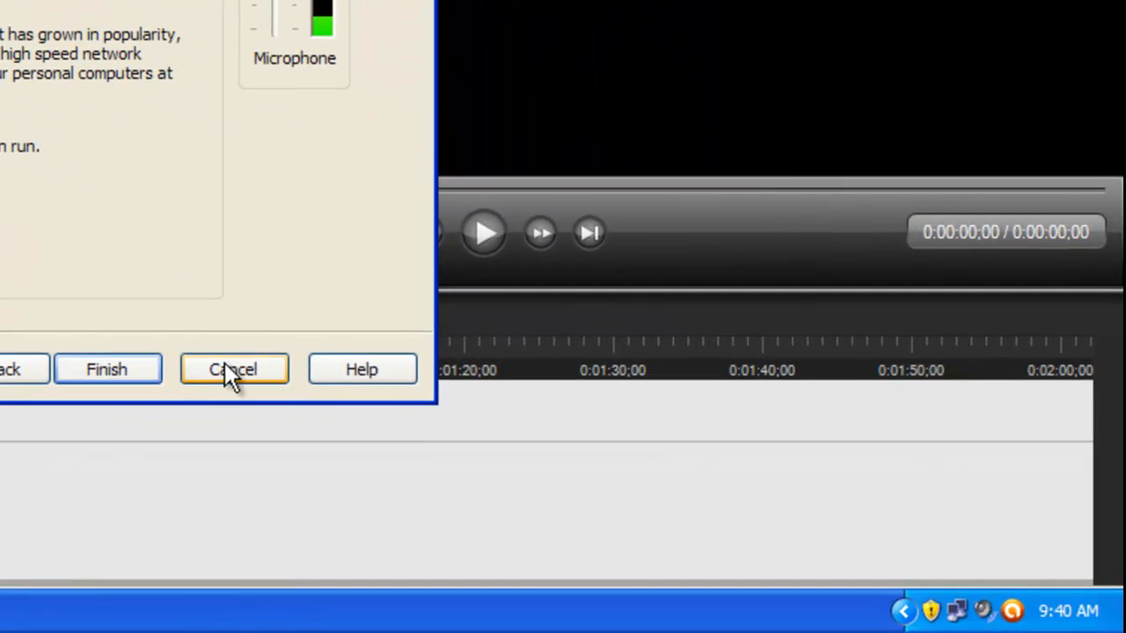
left_click(233, 368)
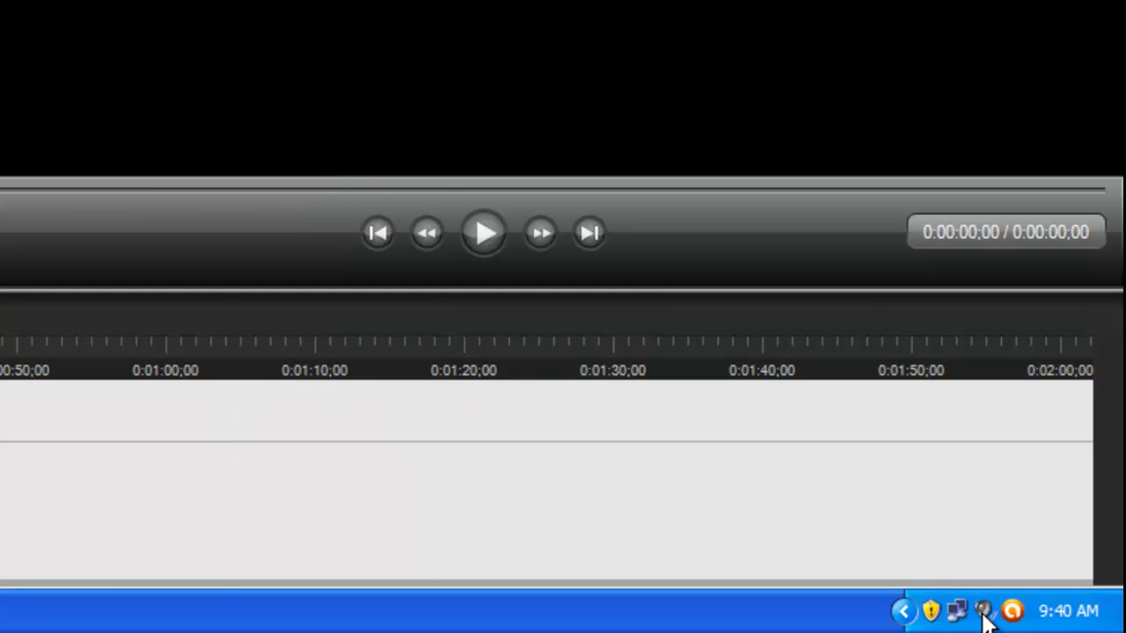
mouse_move(982, 611)
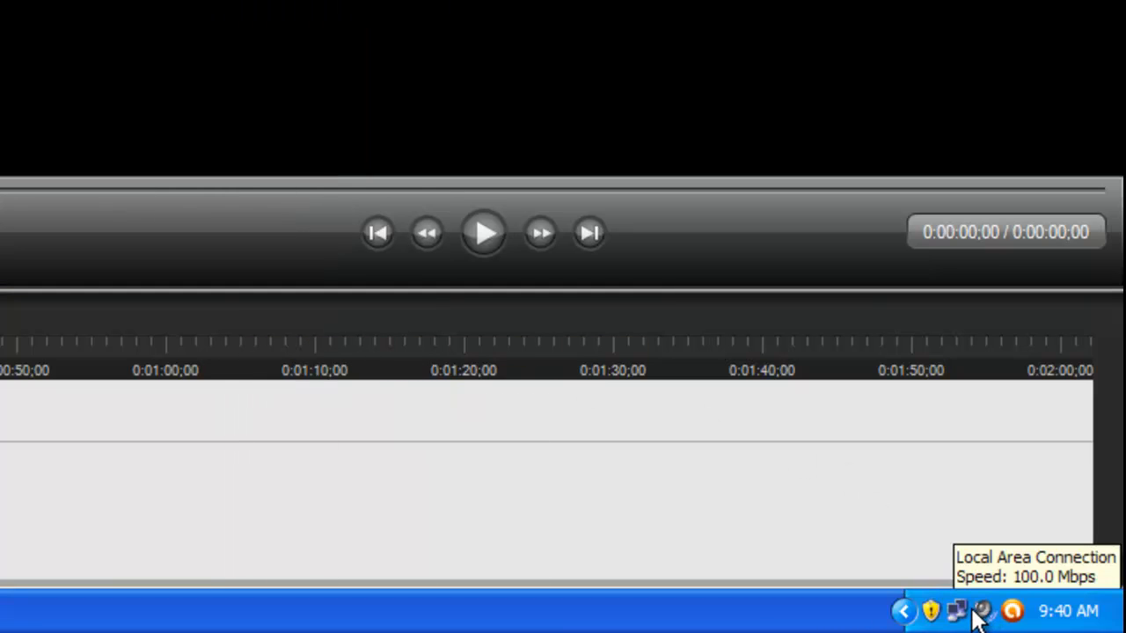